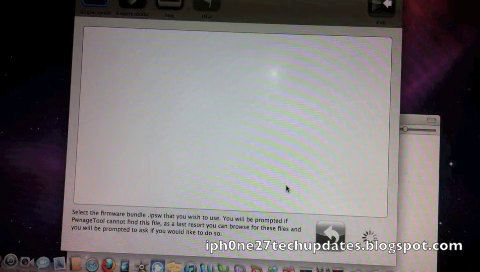
pyautogui.moveTo(200, 104)
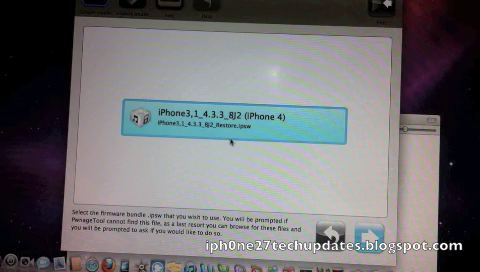
# Continue with the iPhone3,1_4.3.3_8J2 (iPhone 4) firmware bundle via the Next arrow
pyautogui.click(236, 120)
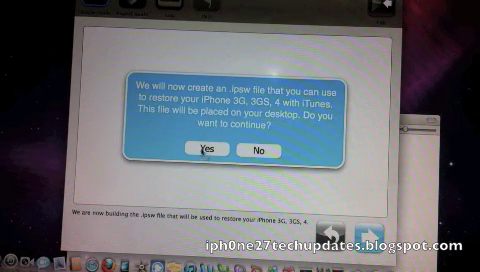
# Answer Yes to creating the IPSW on the desktop and Yes to the iTunes contract question, starting the build
pyautogui.click(204, 152)
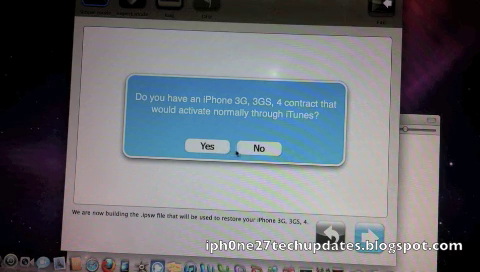
pyautogui.click(200, 150)
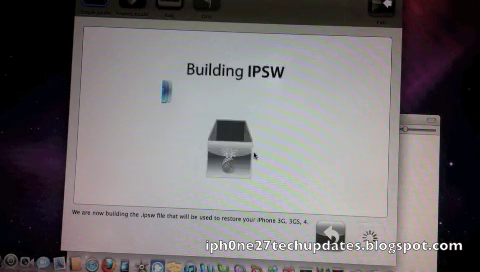